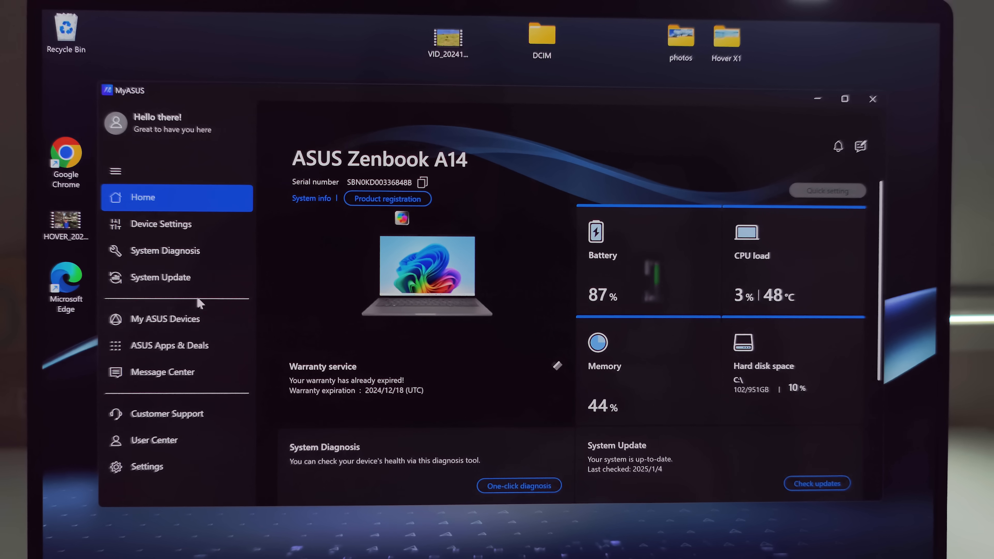
Step: Show the Device Settings page on Power & Performance with Battery Care Mode off
{"action": "left_click", "coordinate": [161, 224]}
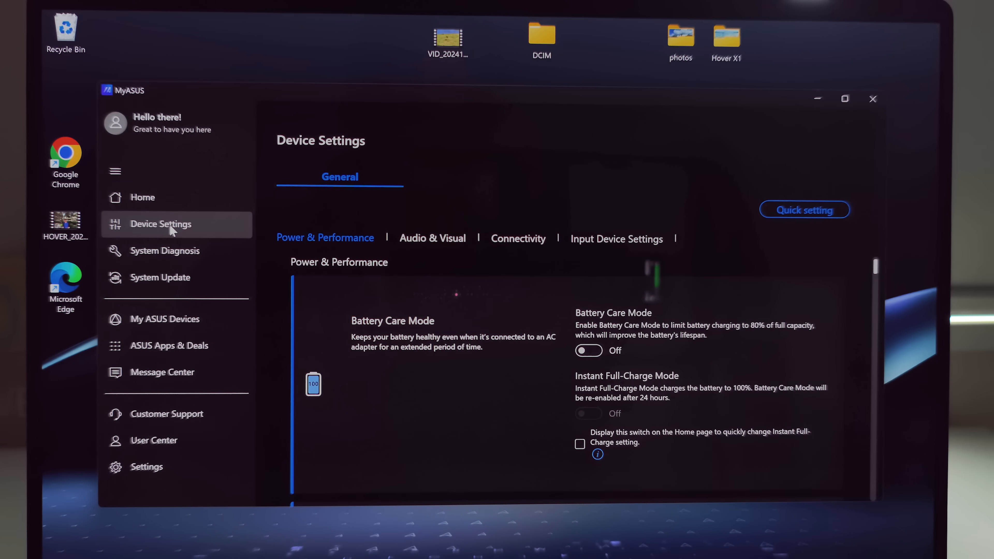